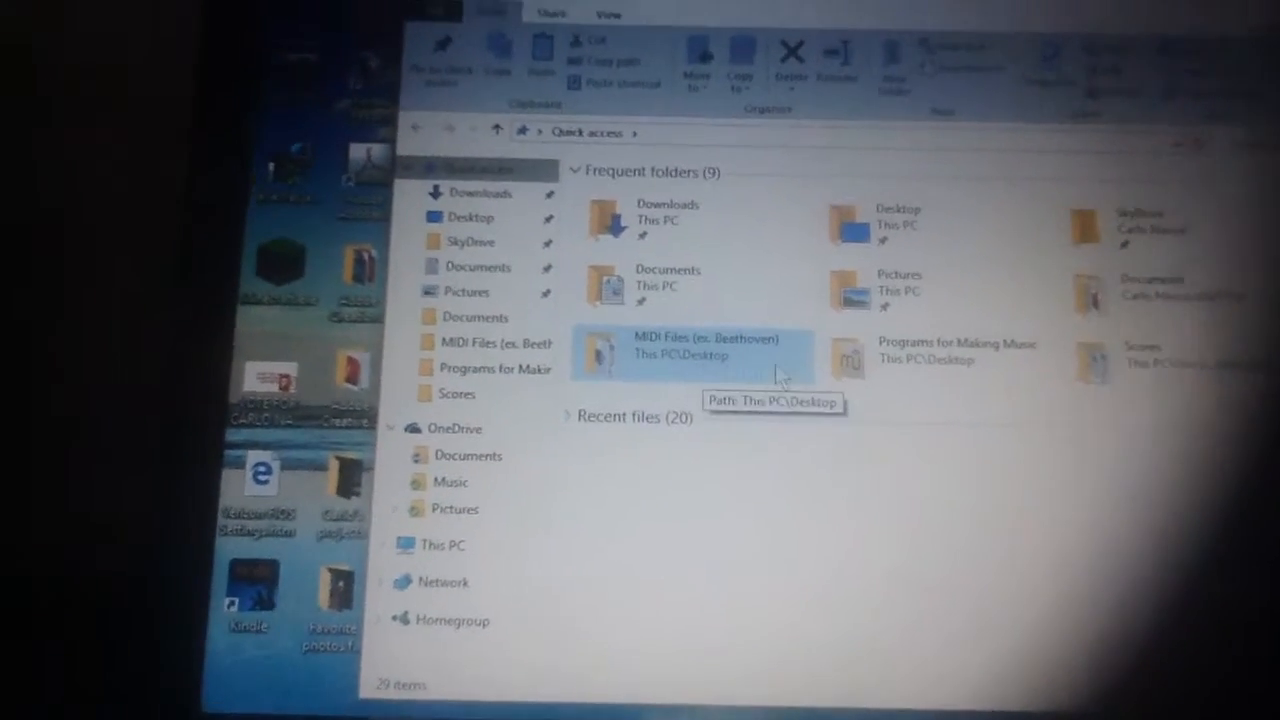
# Browse the MIDI Files folder, return to Quick access, and enter the Scores folder of .mscz files.
pyautogui.doubleClick(692, 347)
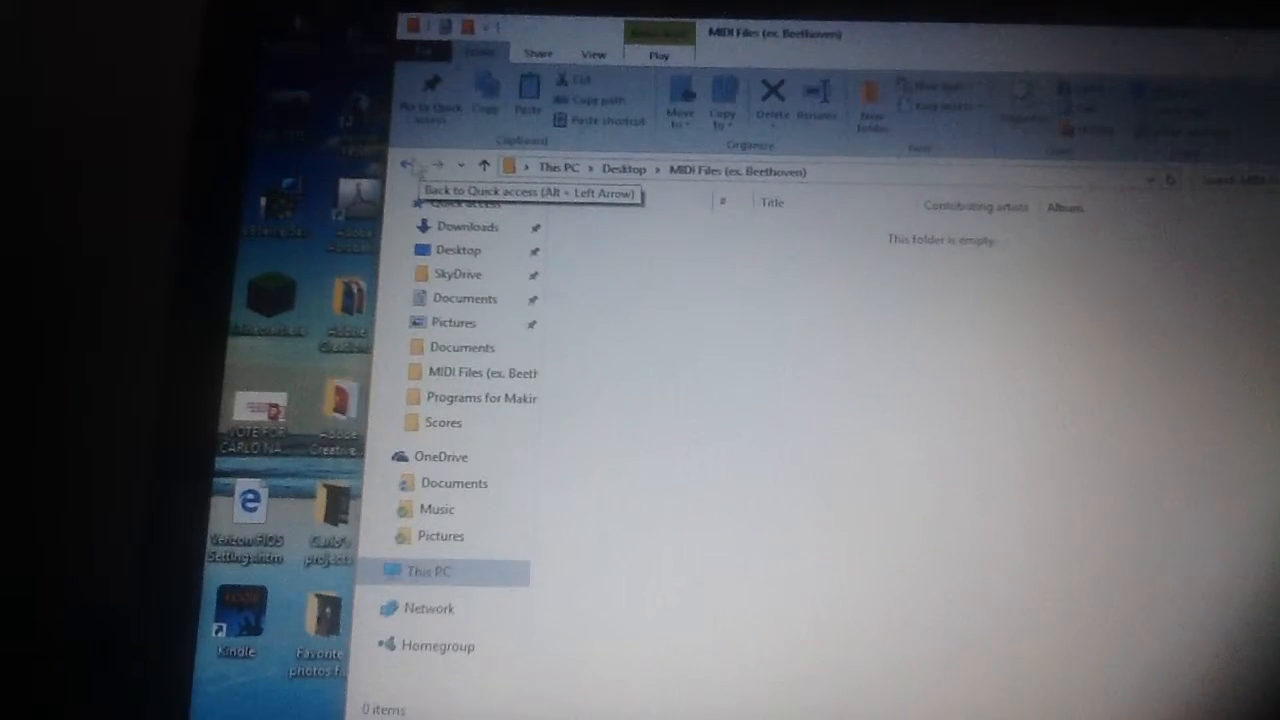
pyautogui.click(408, 164)
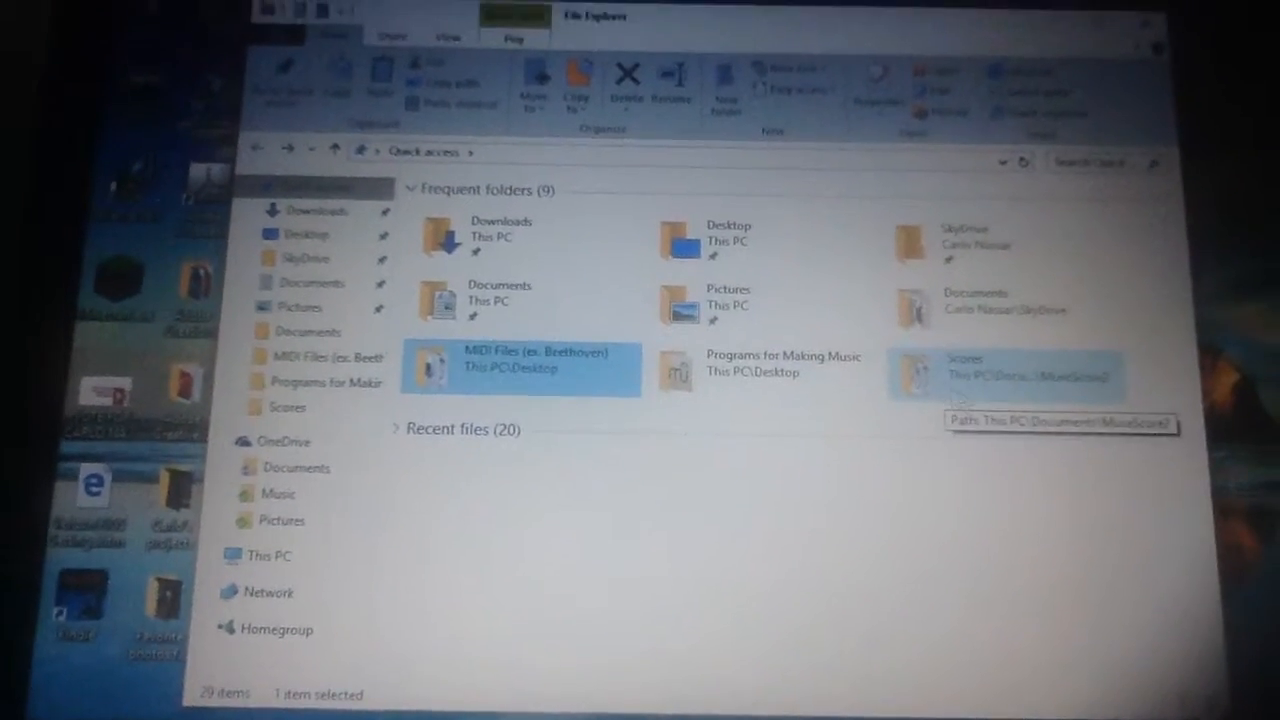
pyautogui.doubleClick(1025, 370)
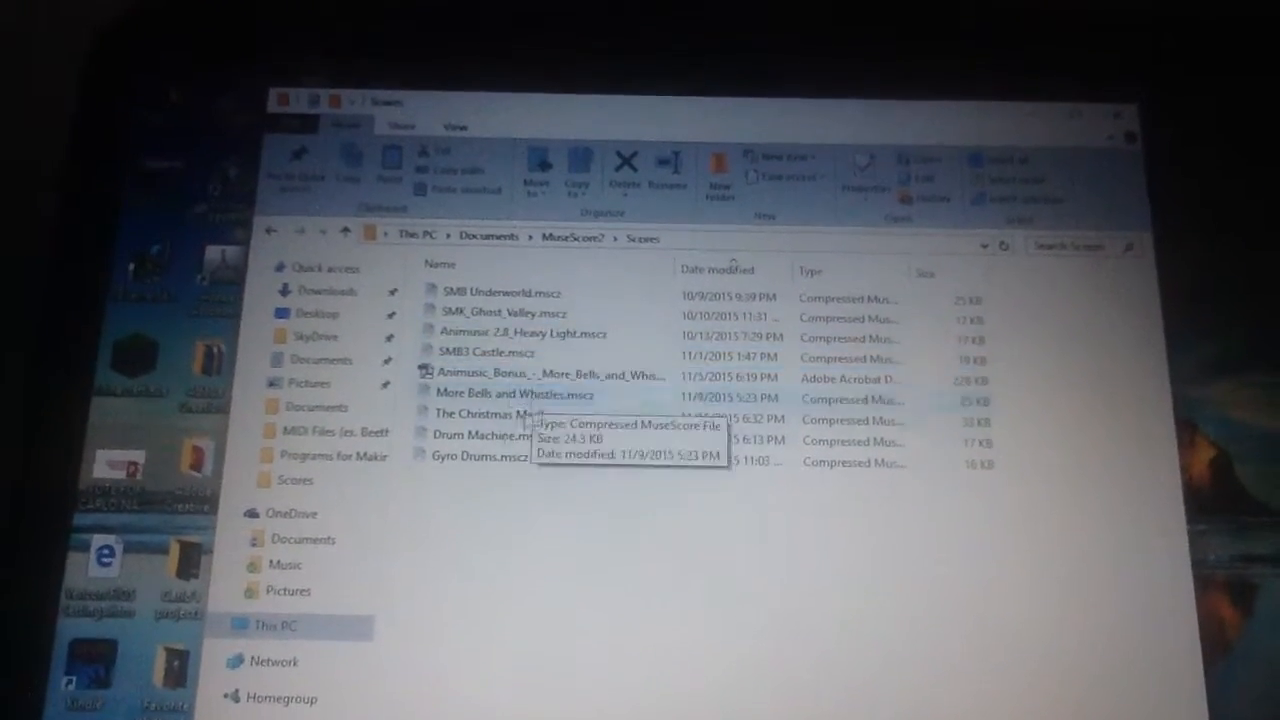
pyautogui.click(480, 462)
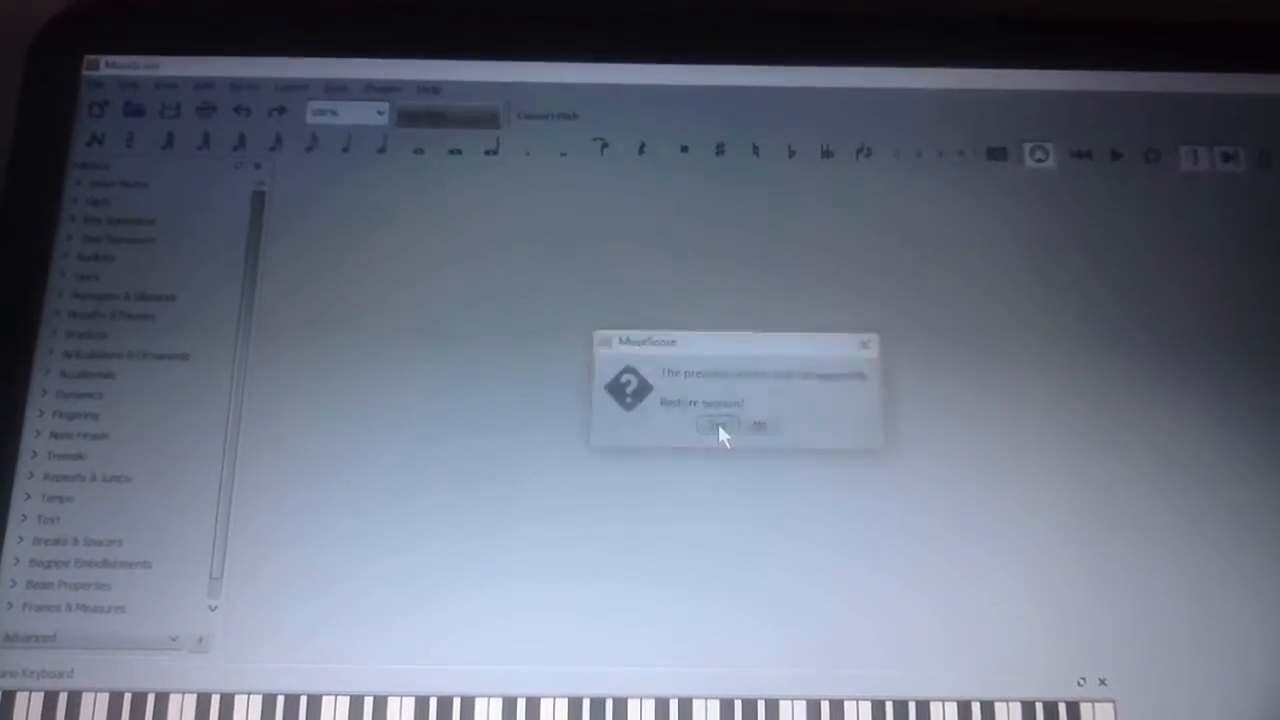
# Dismiss the restore-session prompt and discard the unsaved My_First_Score so Gyro Drums loads.
pyautogui.click(715, 428)
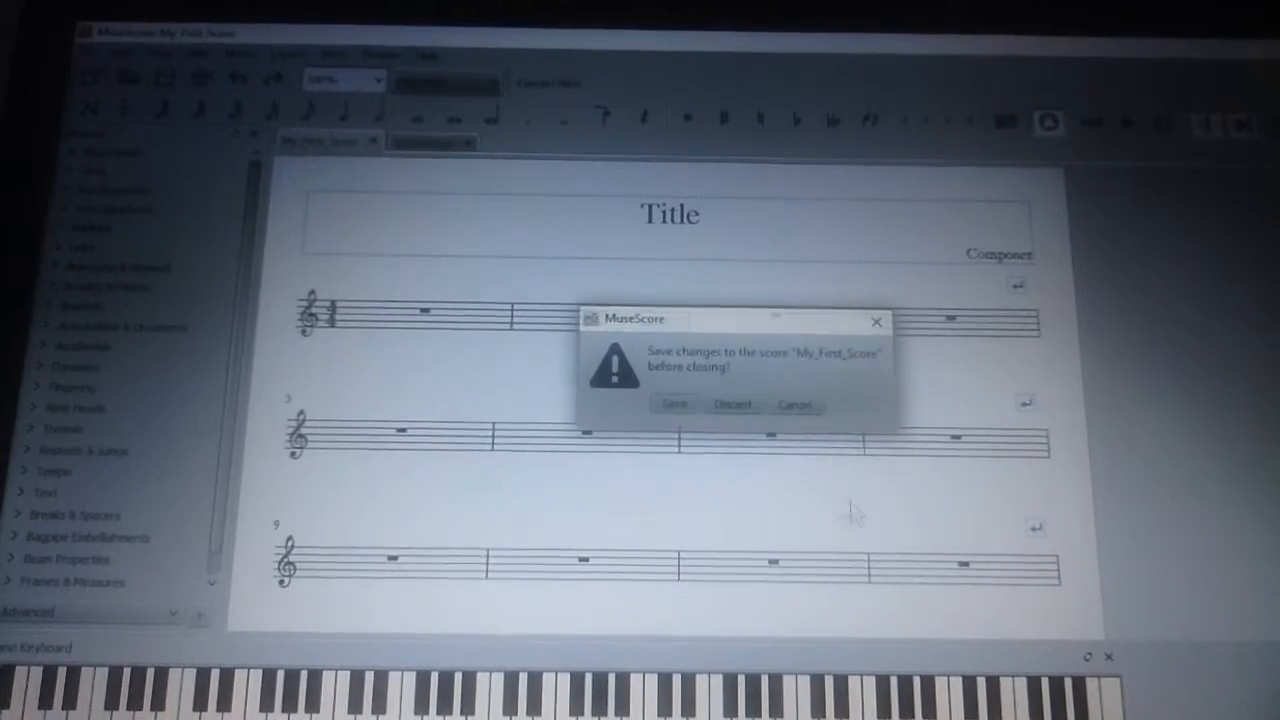
pyautogui.click(732, 404)
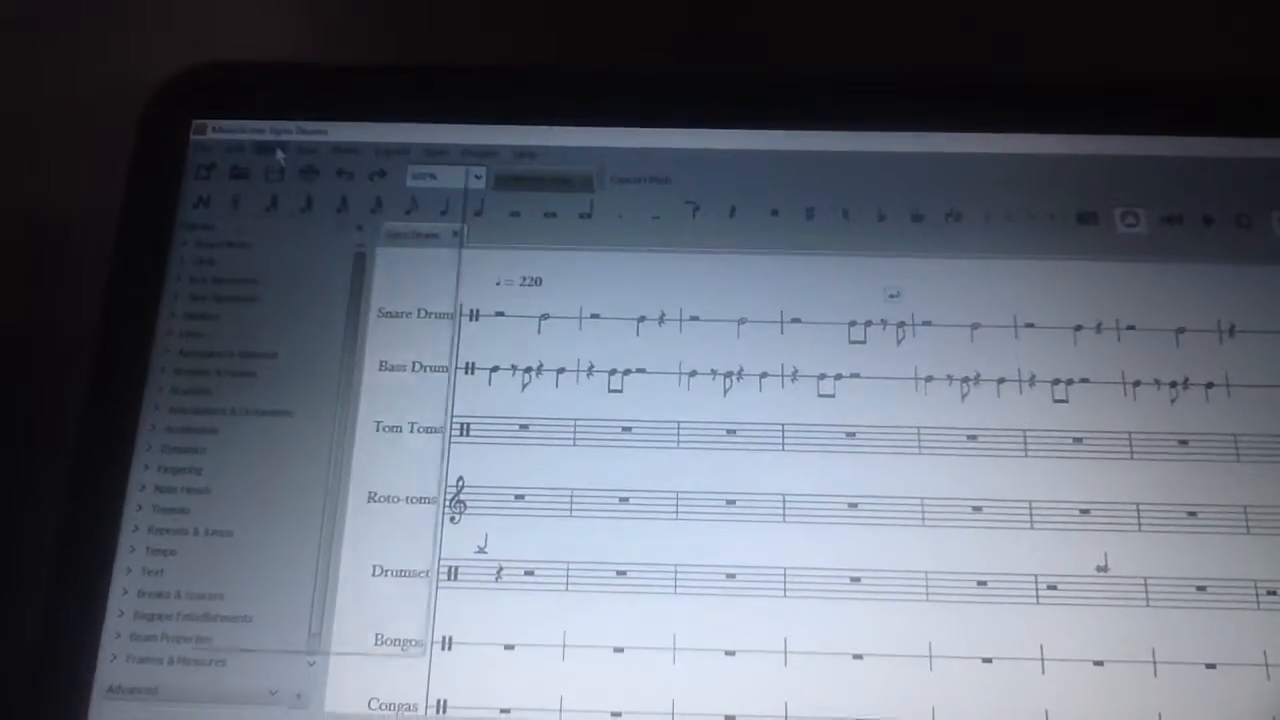
# In the Mixer, tick Drumset for the Tom Toms part and choose the Standard sound.
pyautogui.click(237, 146)
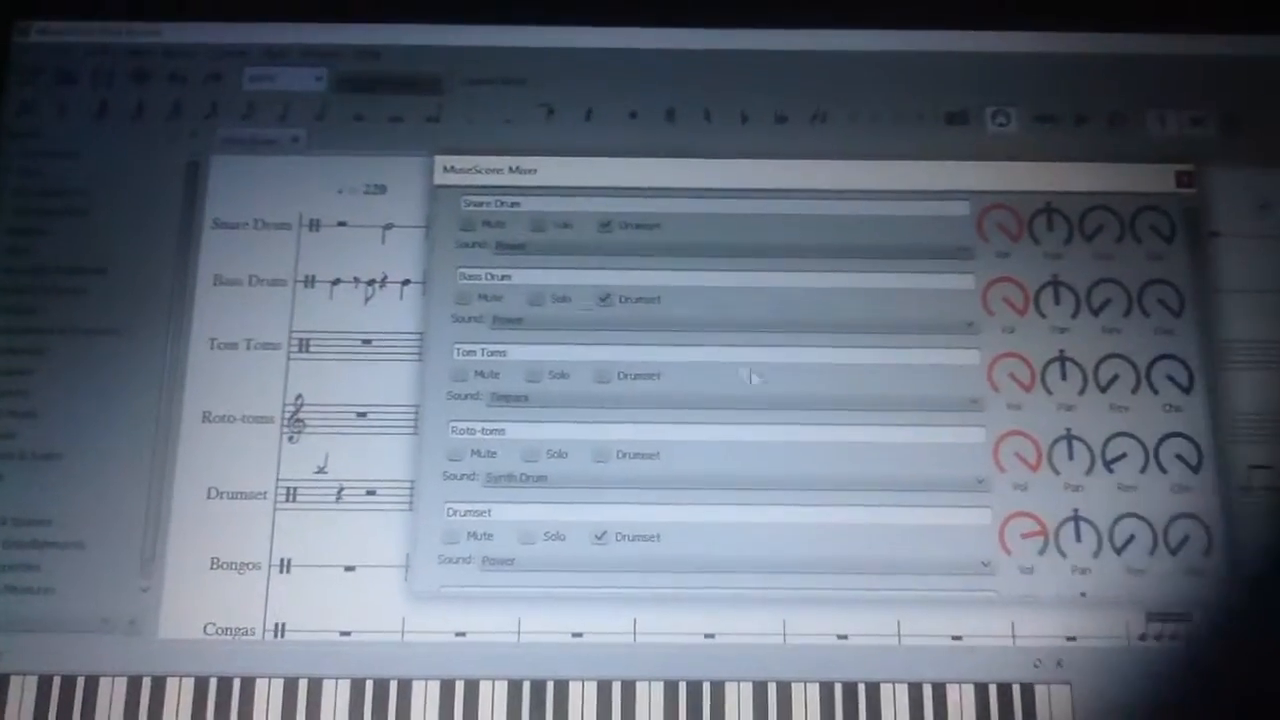
pyautogui.click(603, 377)
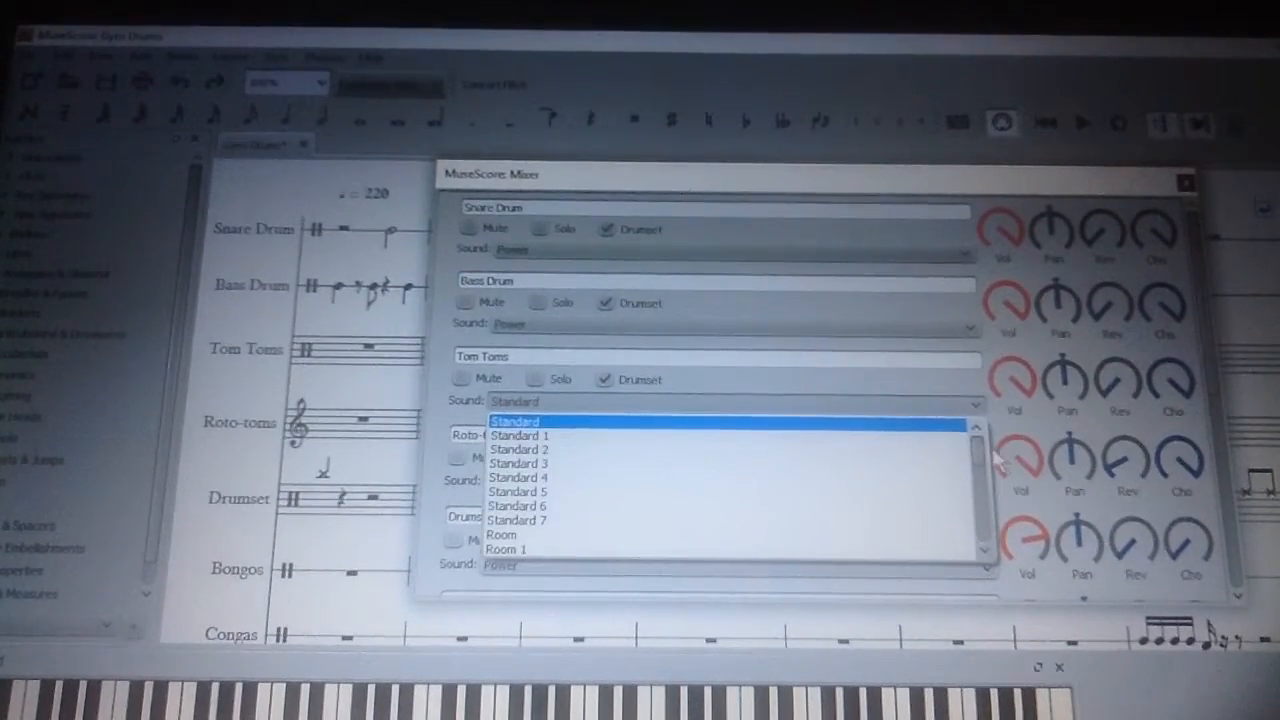
pyautogui.scroll(-3)
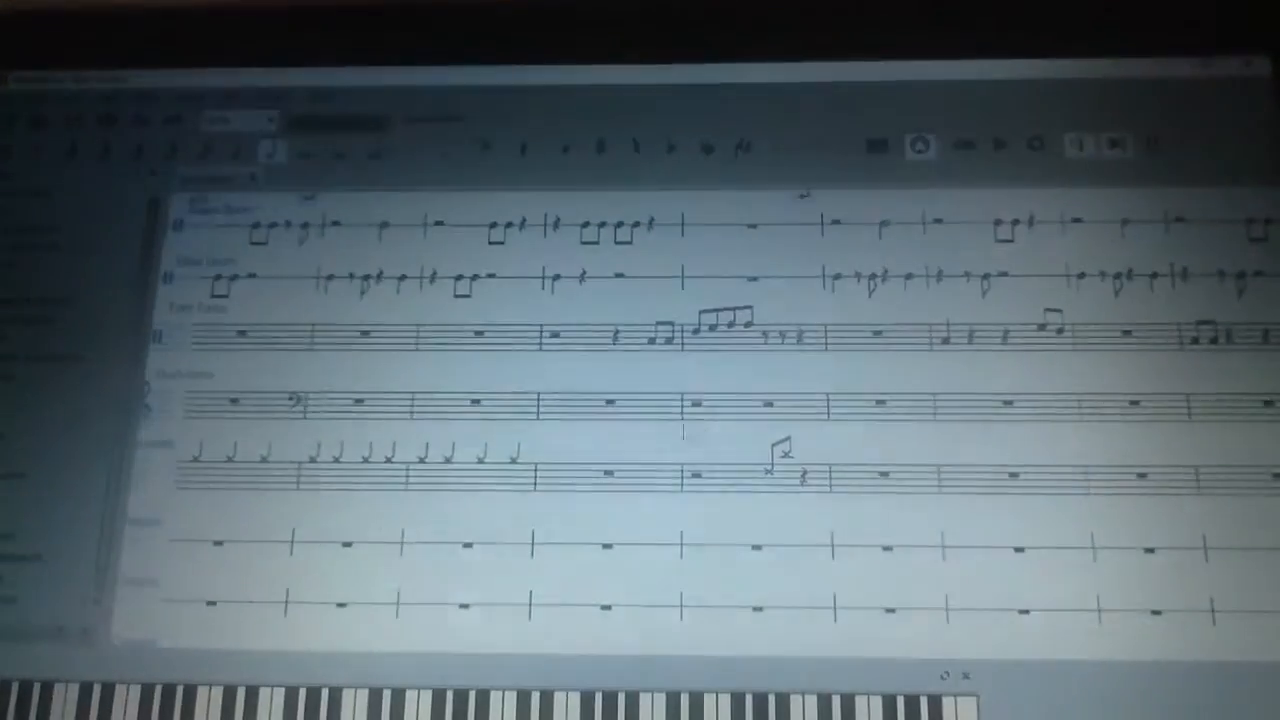
pyautogui.rightClick(755, 410)
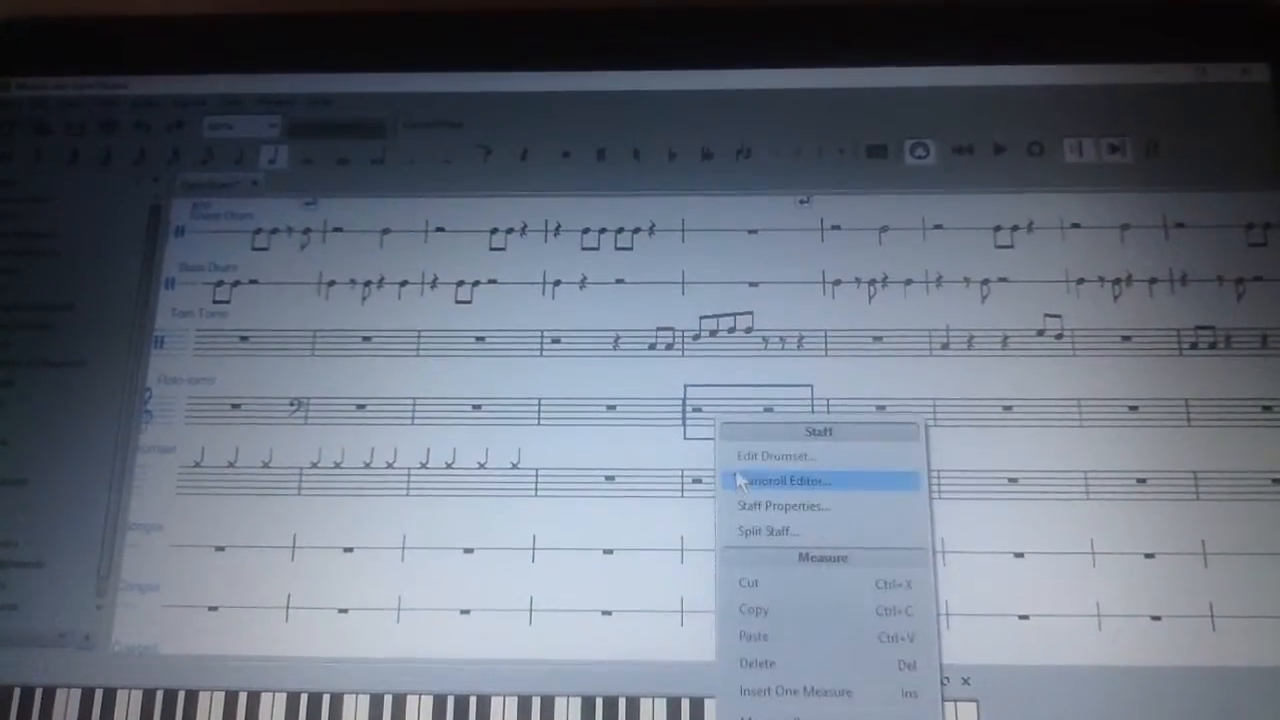
pyautogui.click(785, 481)
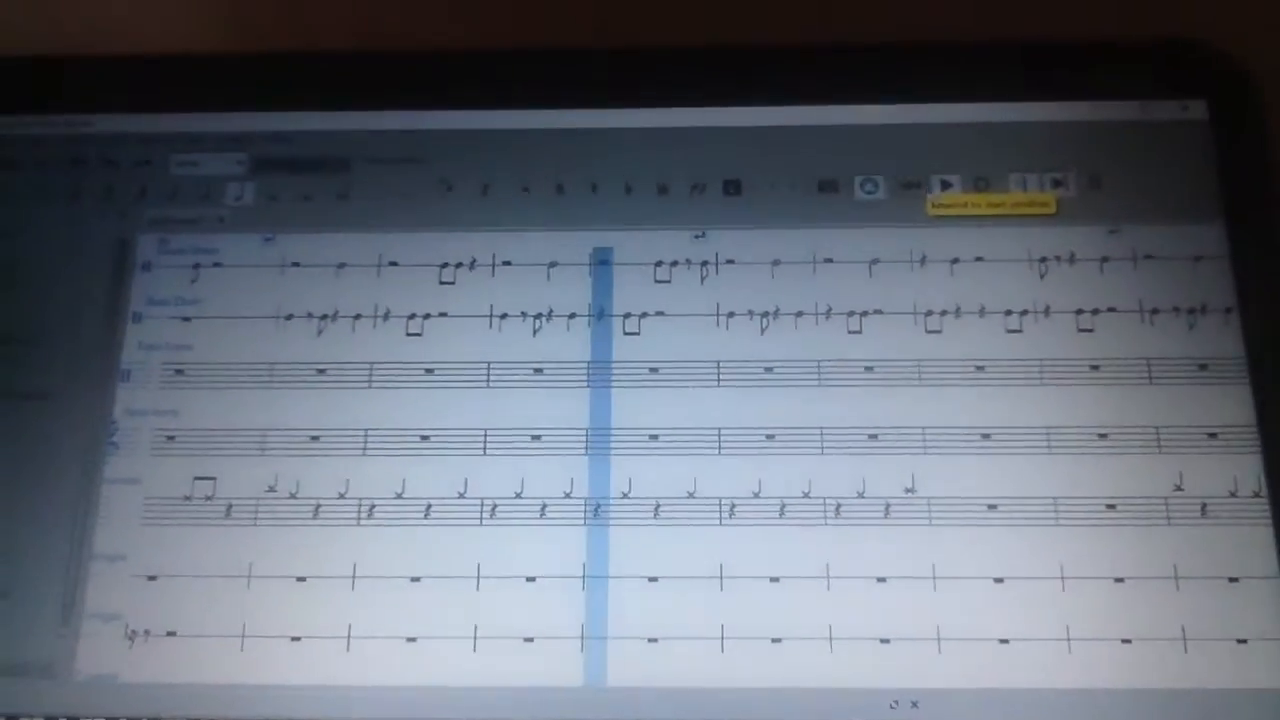
# Rewind to the start, play the Gyro Drums score with a brief pause, then stop playback.
pyautogui.click(948, 185)
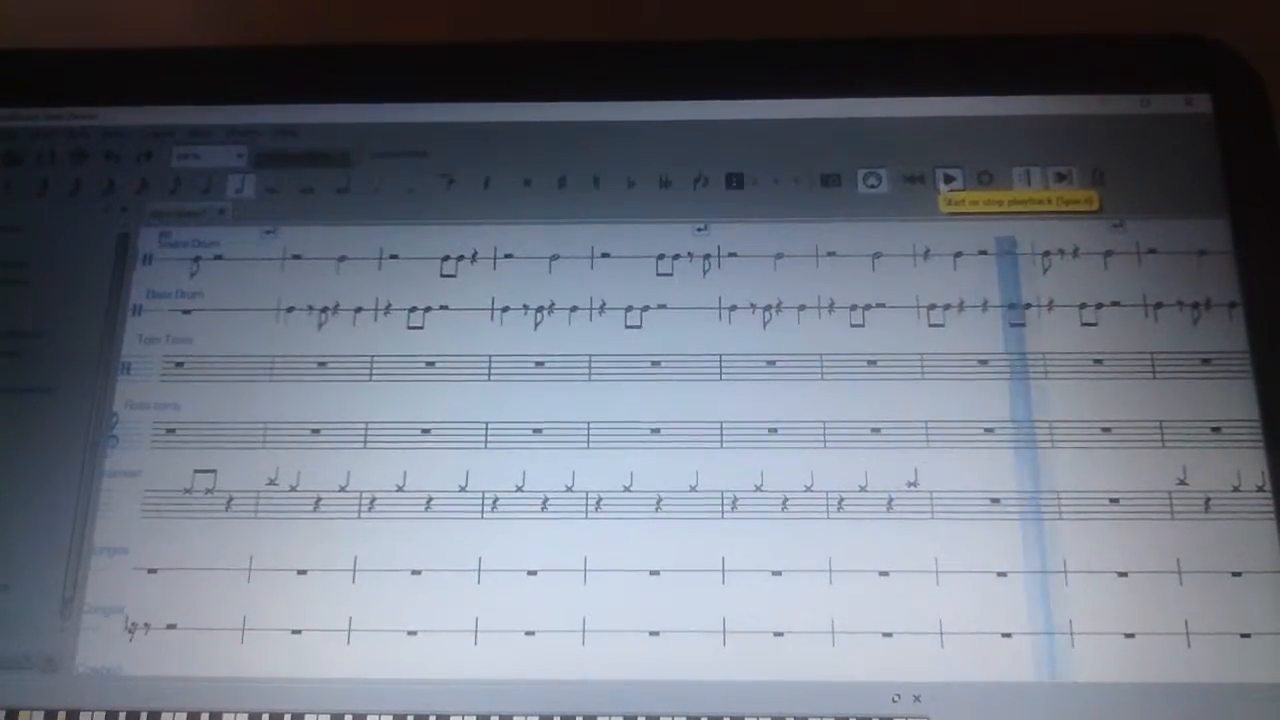
pyautogui.click(949, 178)
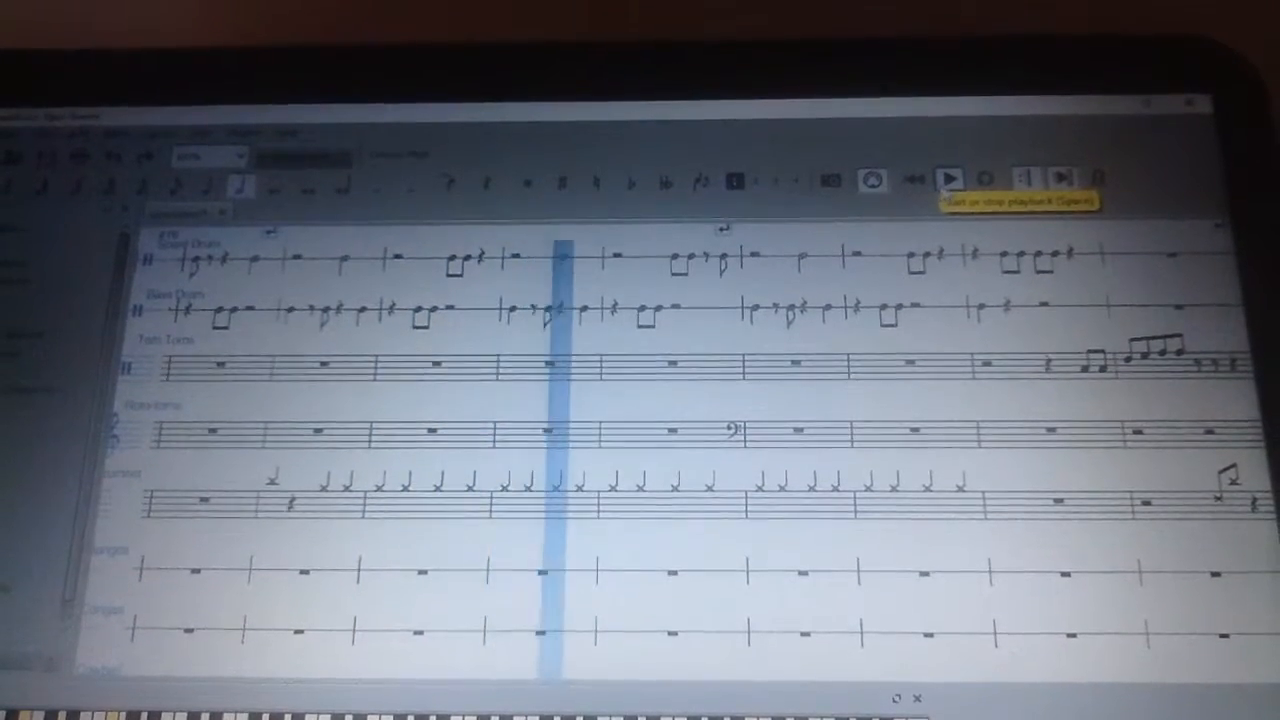
pyautogui.click(950, 178)
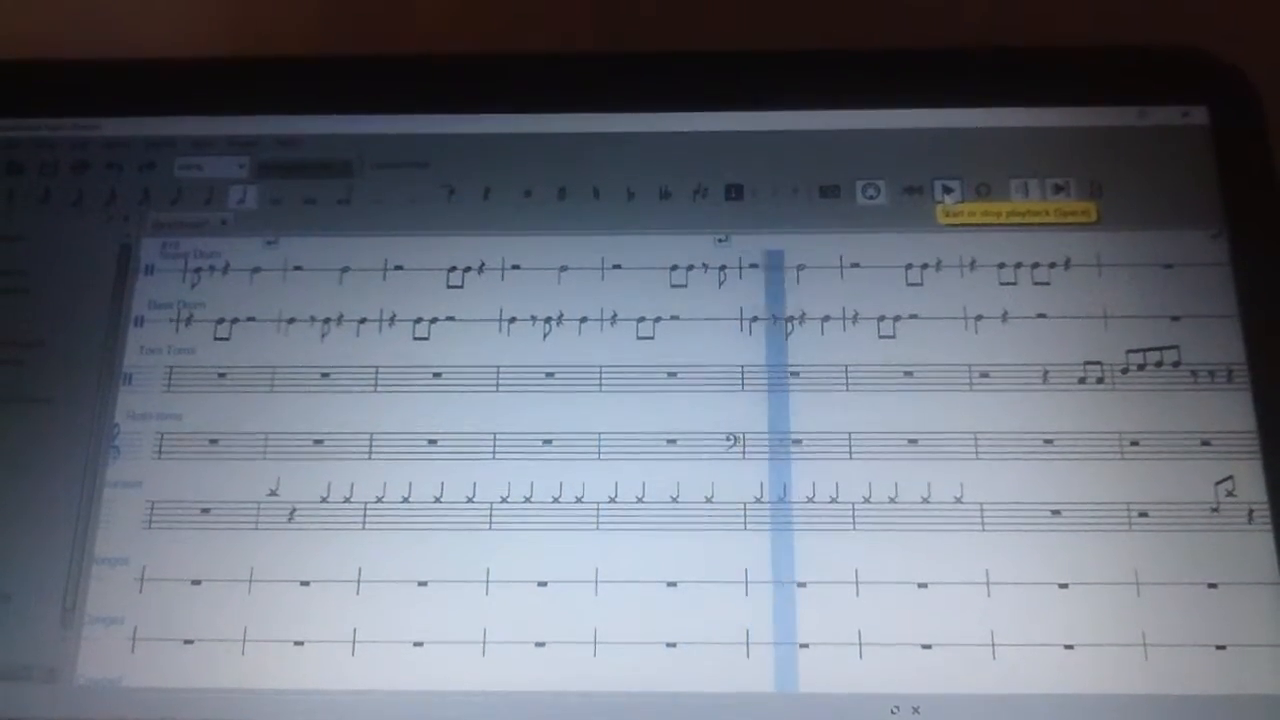
pyautogui.click(945, 190)
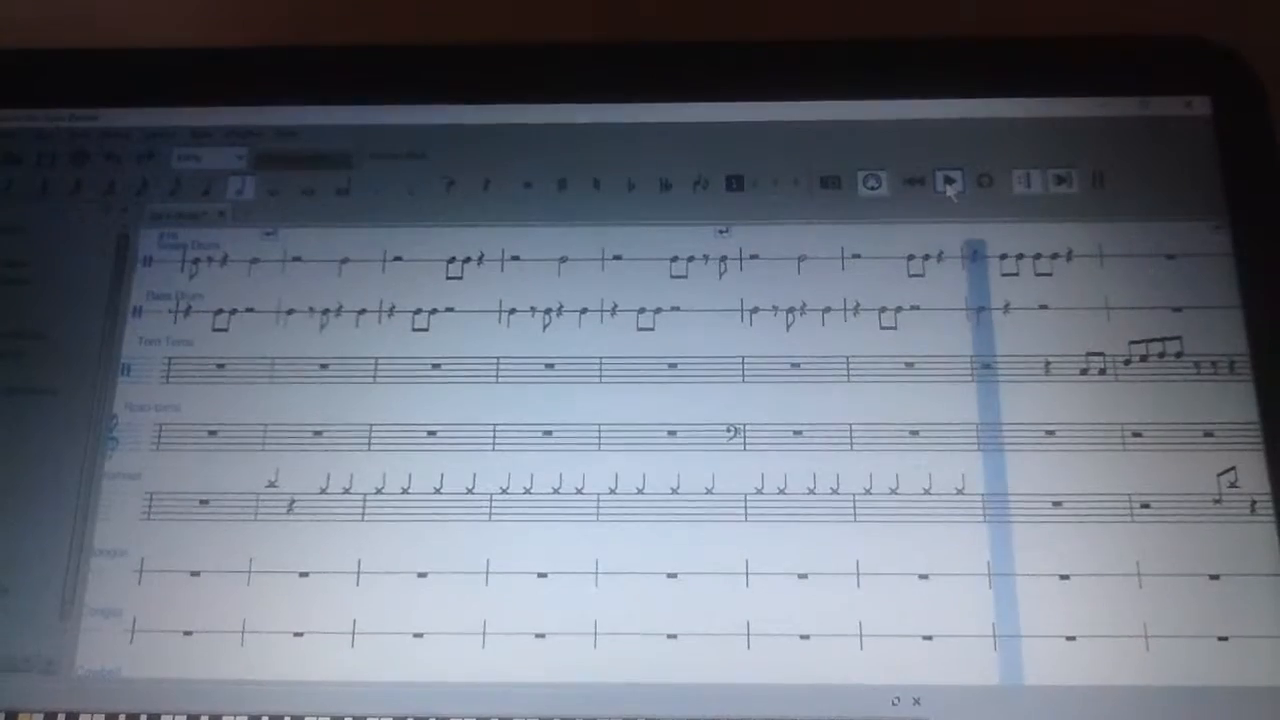
pyautogui.click(948, 182)
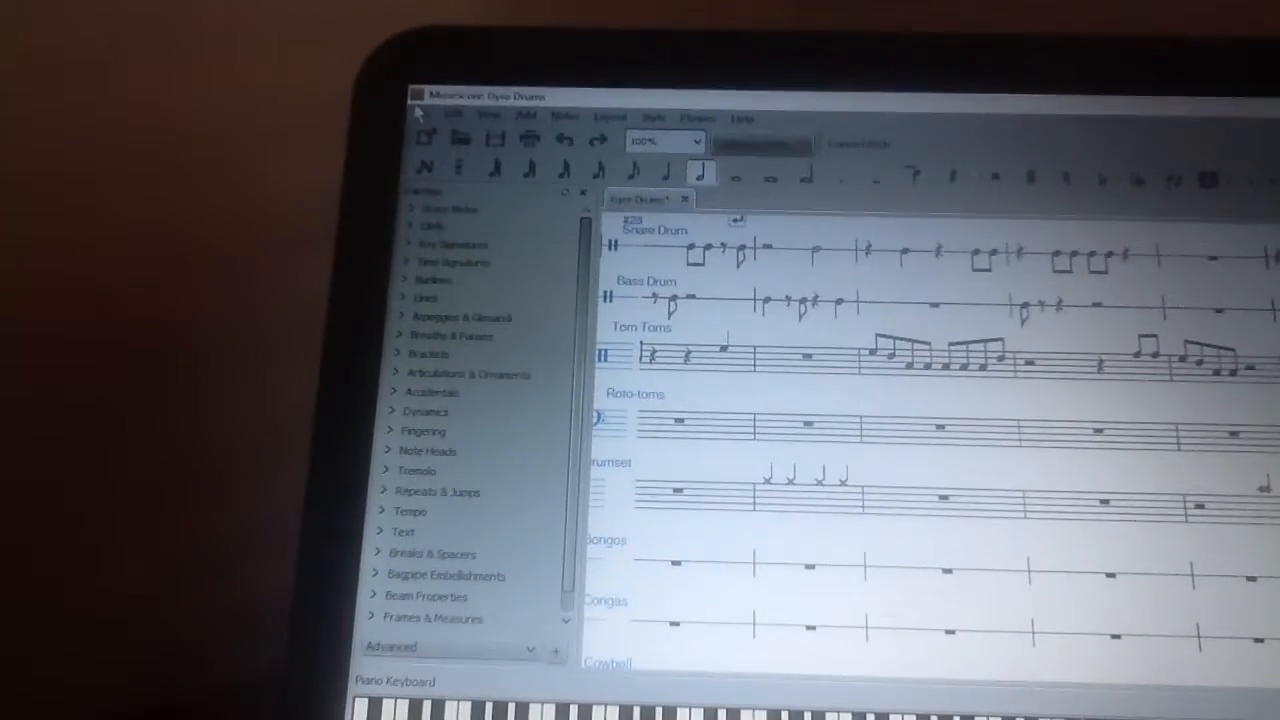
# Save the score as Gyro Drums.mid in the MIDI Files (ex. Beethoven) folder.
pyautogui.click(455, 120)
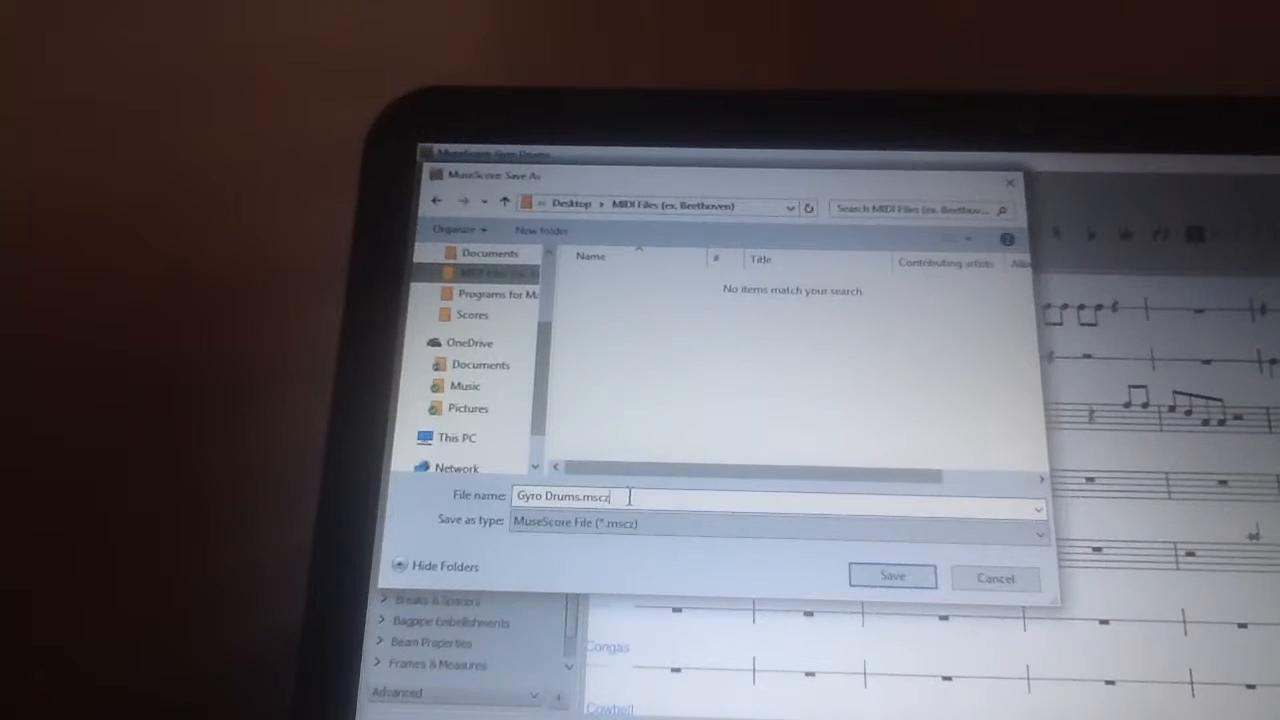
pyautogui.click(1035, 522)
pyautogui.write('id')
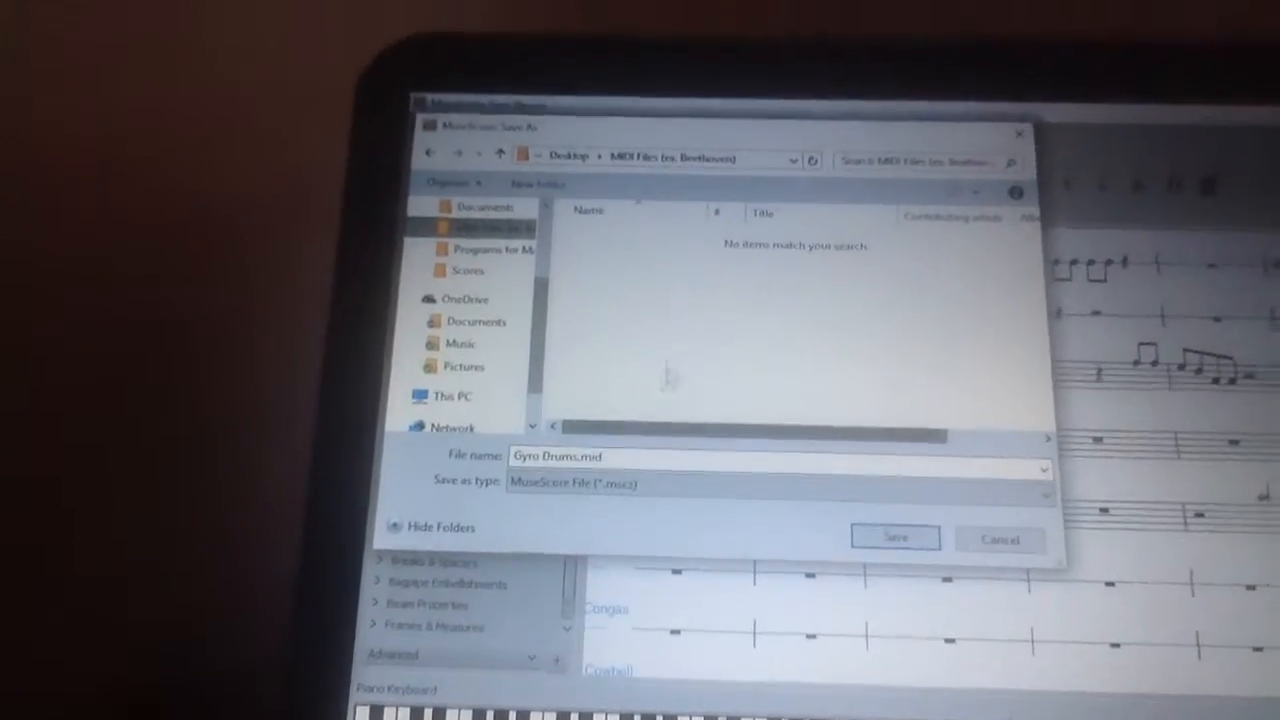
pyautogui.click(893, 537)
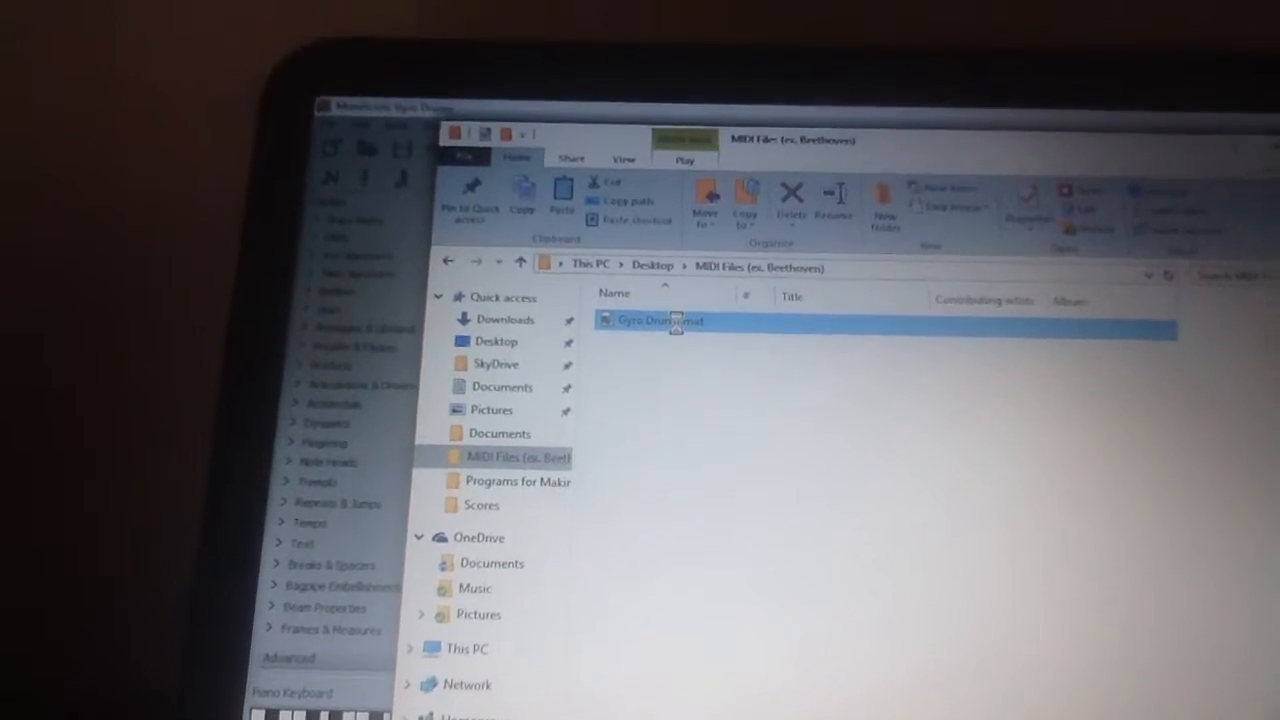
# Launch Gyro Drums.mid in Windows Media Player via its Open with menu.
pyautogui.rightClick(660, 320)
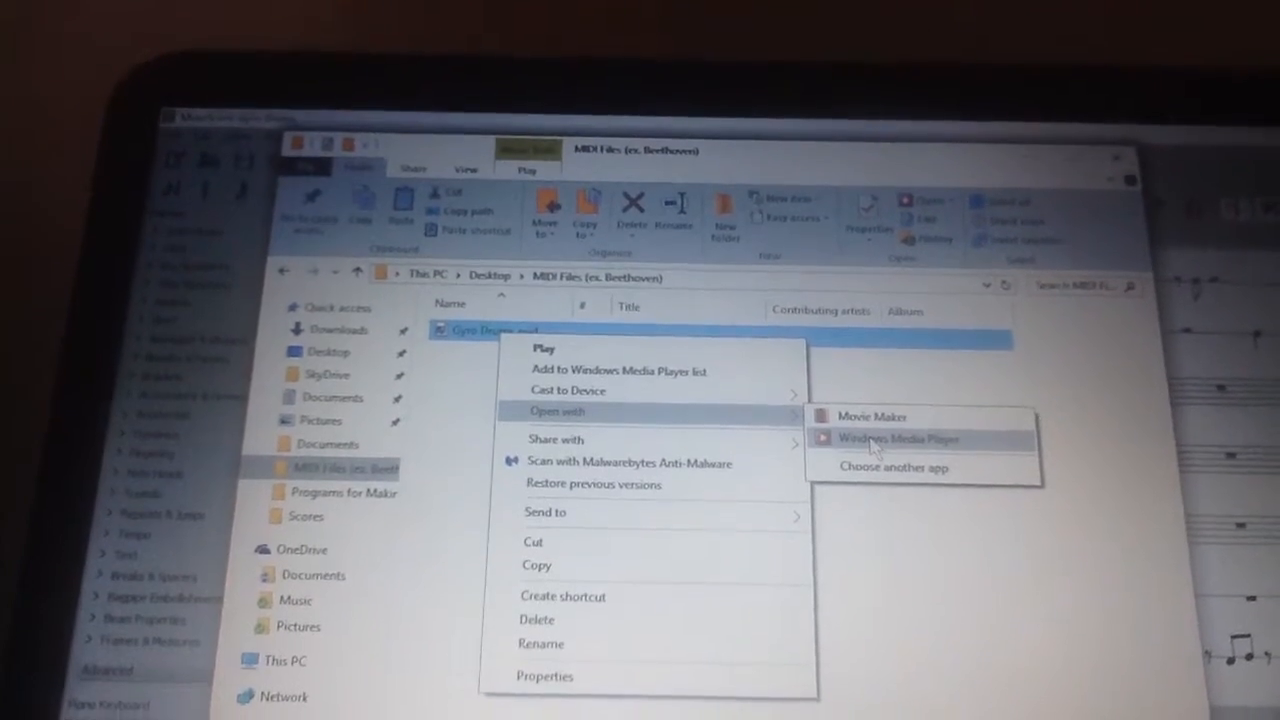
pyautogui.click(895, 439)
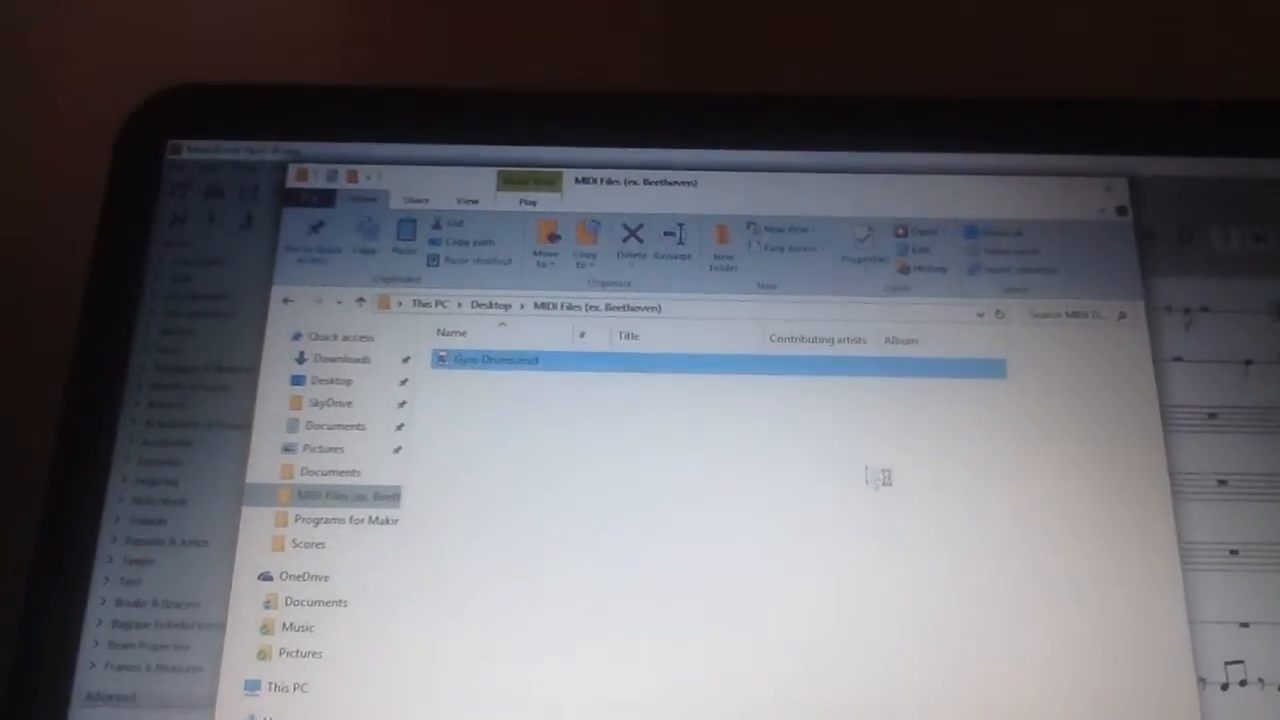
pyautogui.doubleClick(490, 360)
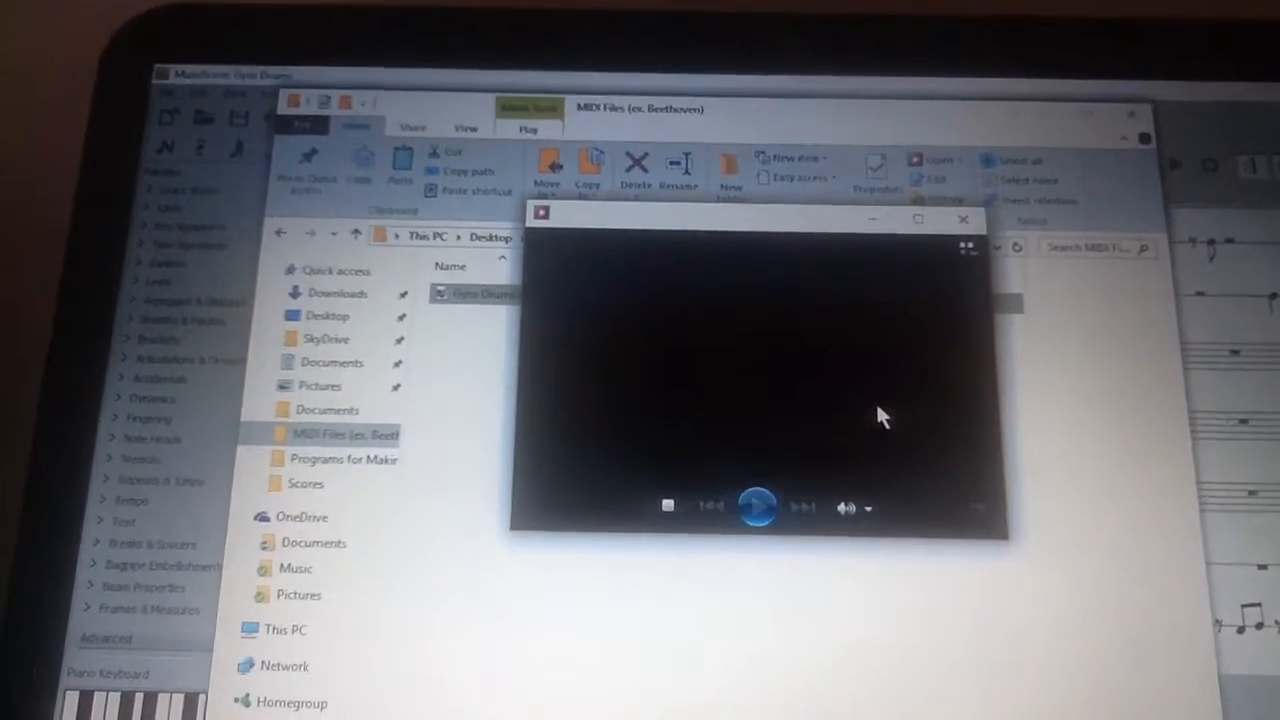
# Play Gyro Drums.mid in Windows Media Player, then close the player.
pyautogui.click(757, 505)
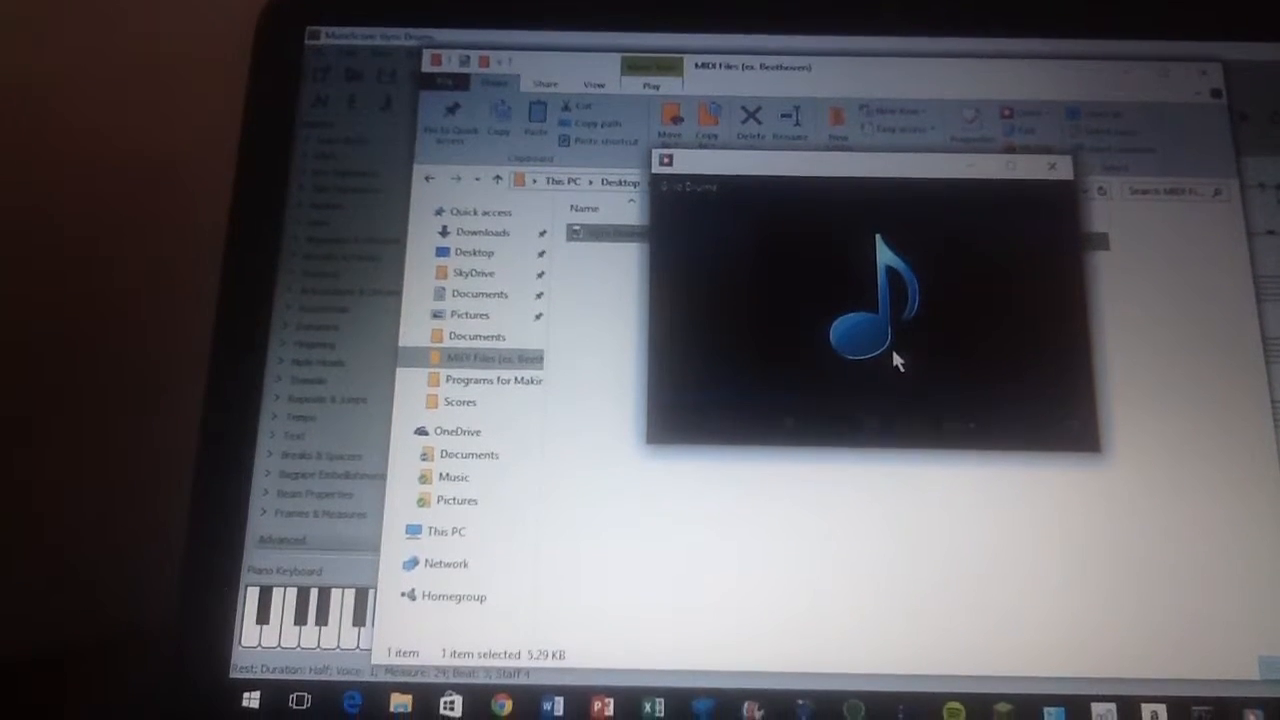
pyautogui.click(869, 433)
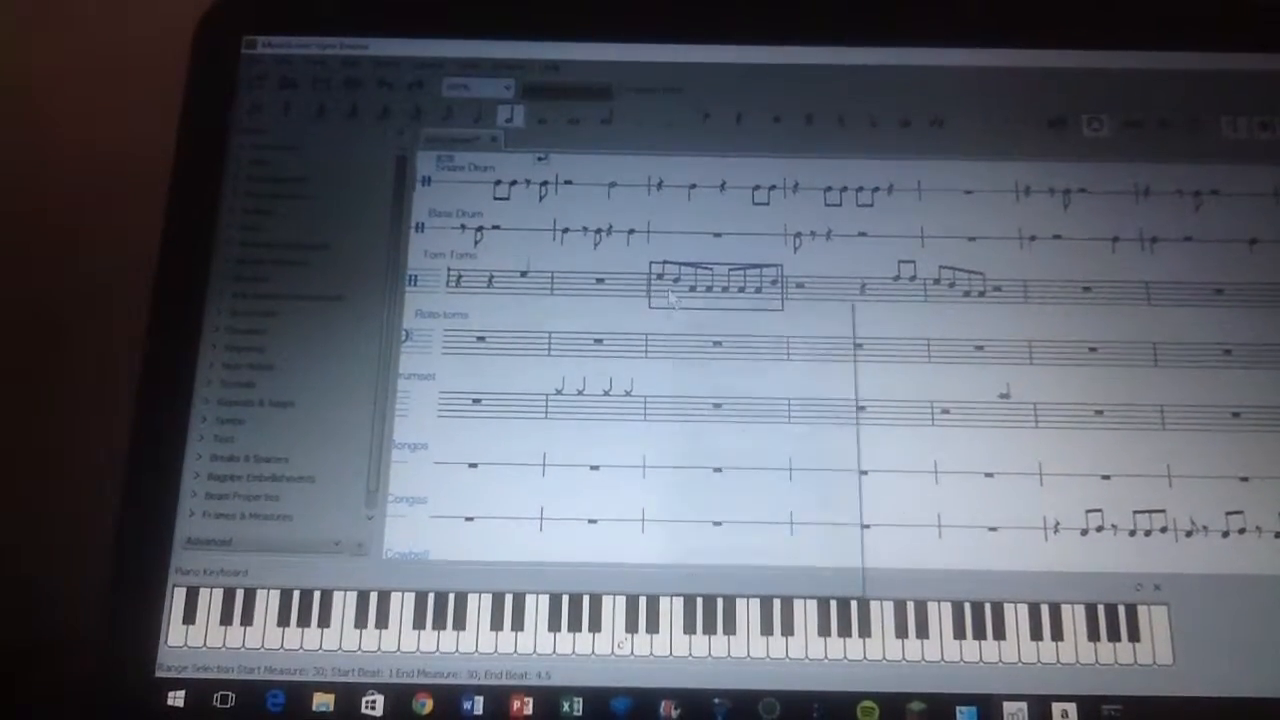
pyautogui.rightClick(700, 290)
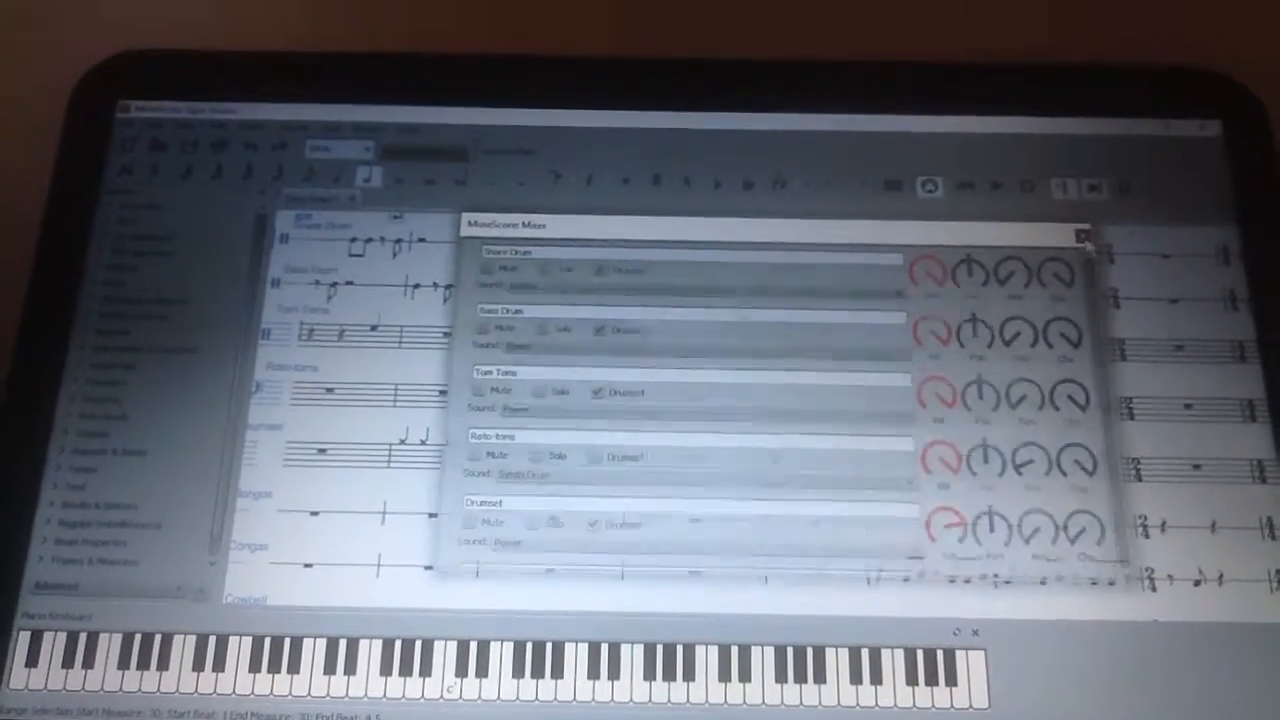
pyautogui.click(1084, 233)
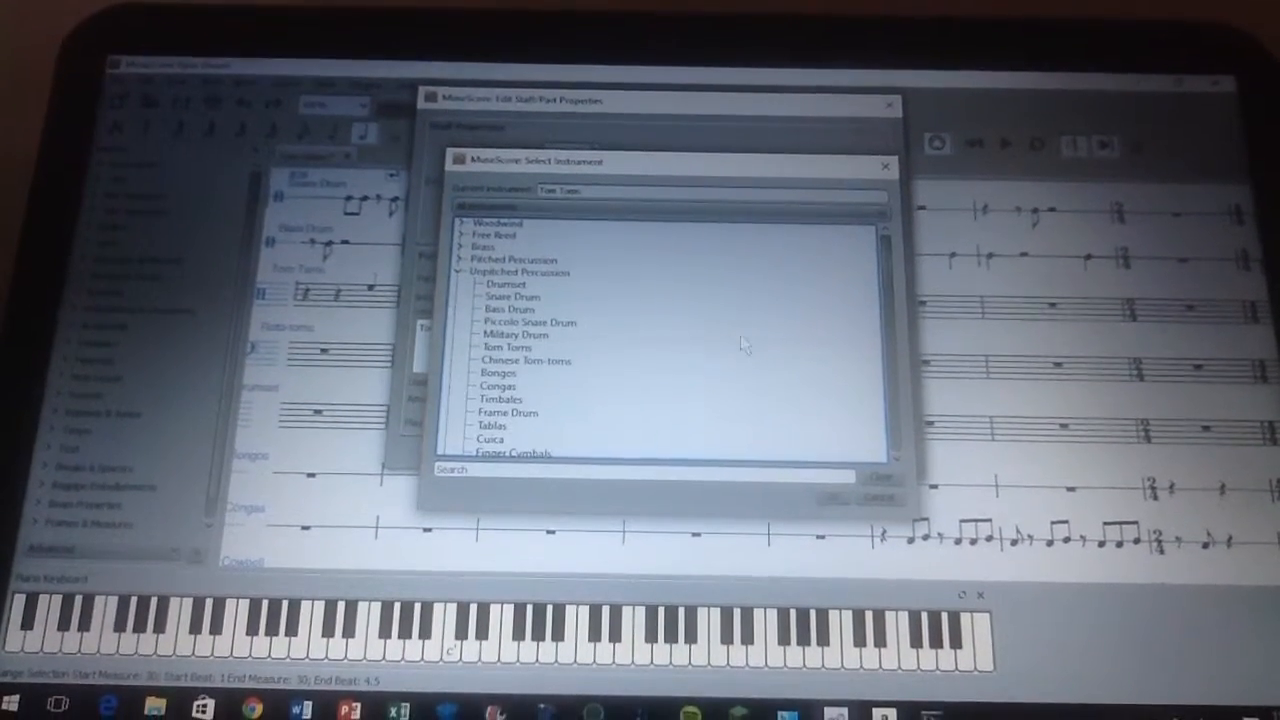
# View the Unpitched Percussion instrument list for the Tom Toms staff via Change Instrument.
pyautogui.click(508, 339)
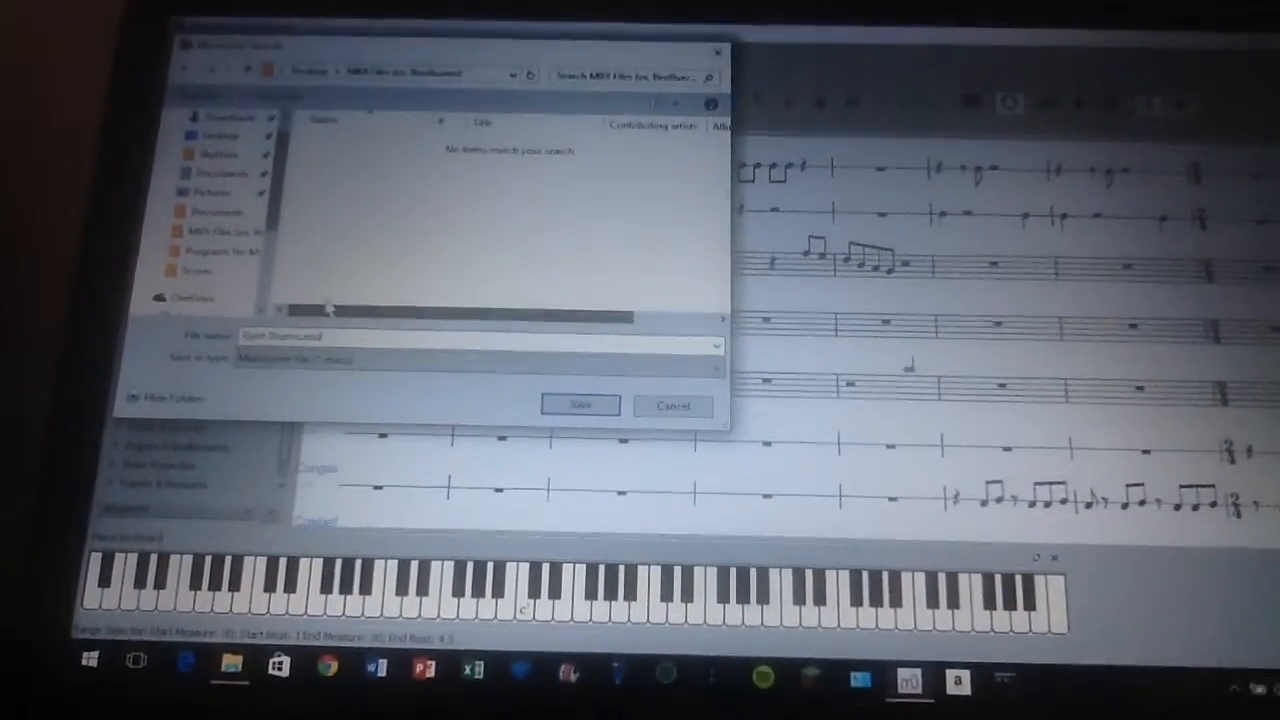
# Re-export the score as Gyro Drums.mid, confirming replacement of the existing file.
pyautogui.click(580, 405)
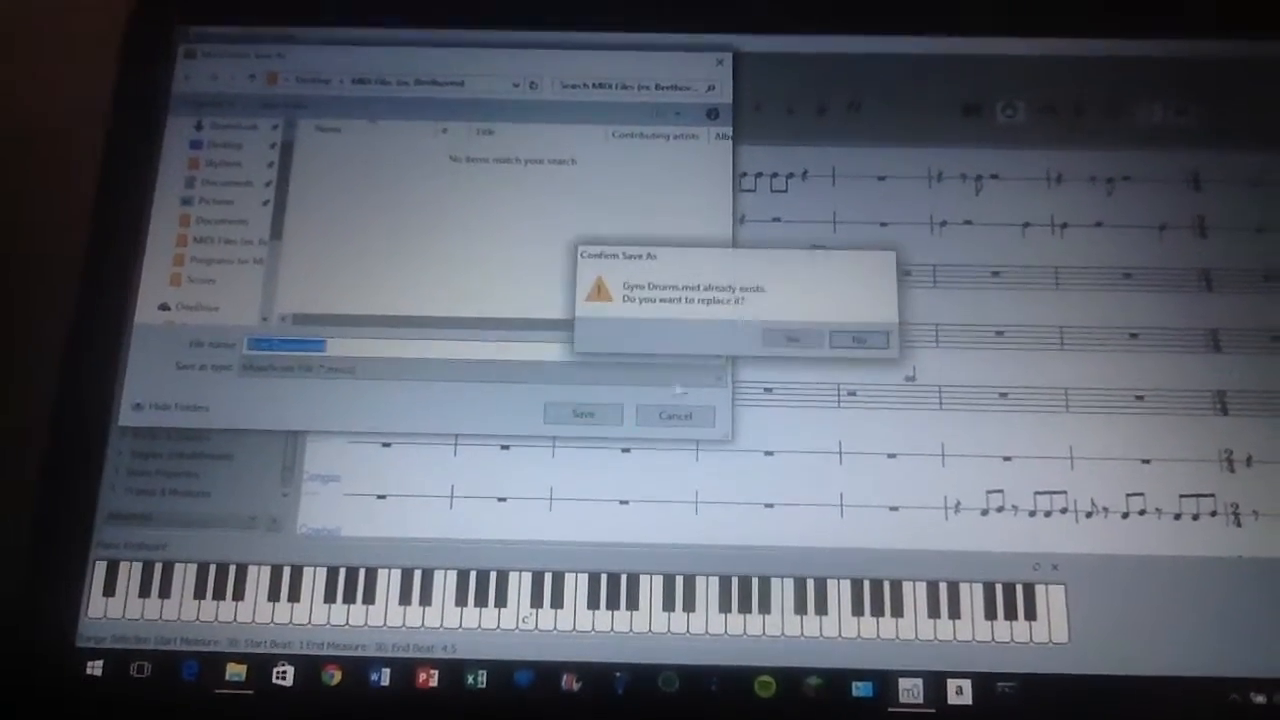
pyautogui.click(790, 339)
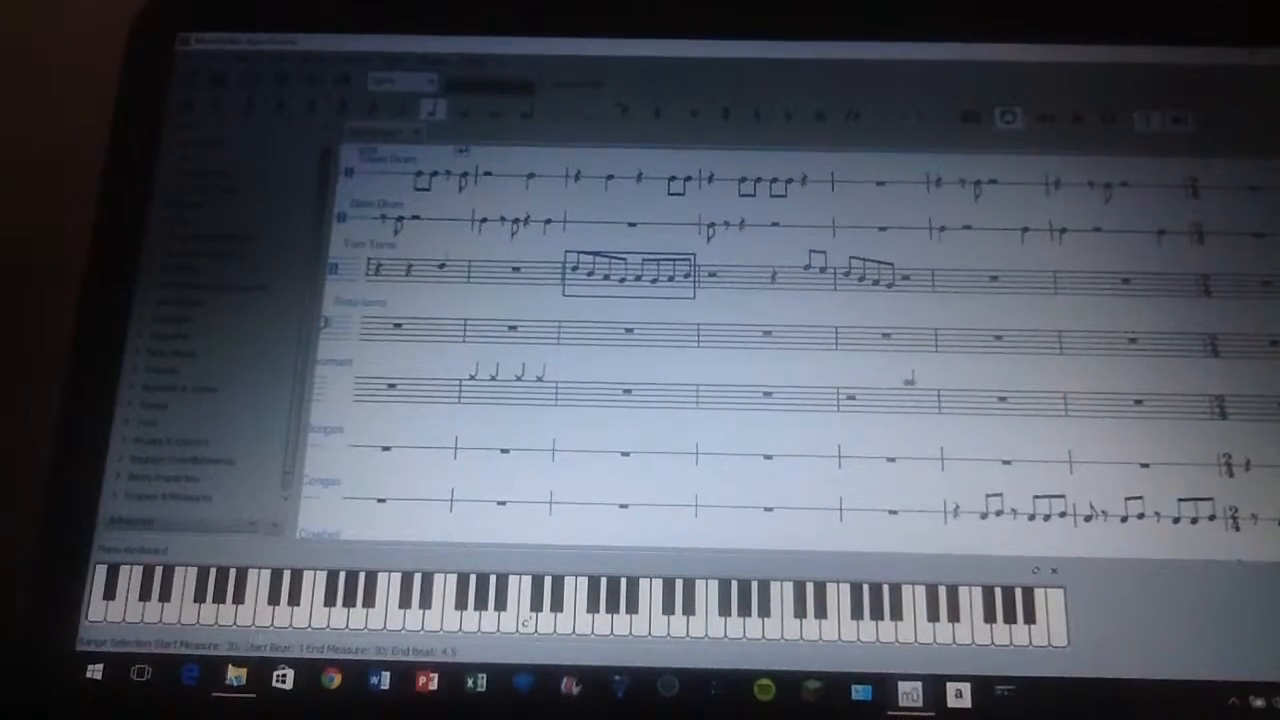